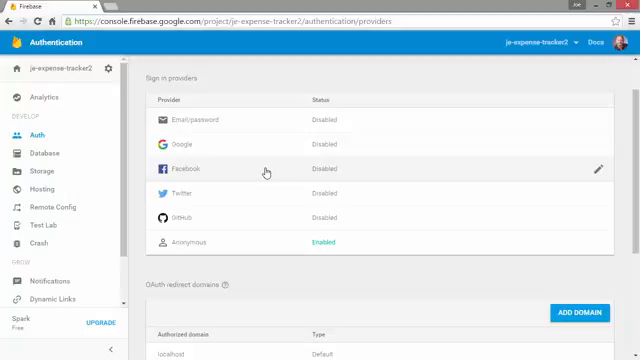
Step: Switch on the Facebook sign-in provider, with App ID and App secret still empty
{"action": "left_click", "coordinate": [186, 168]}
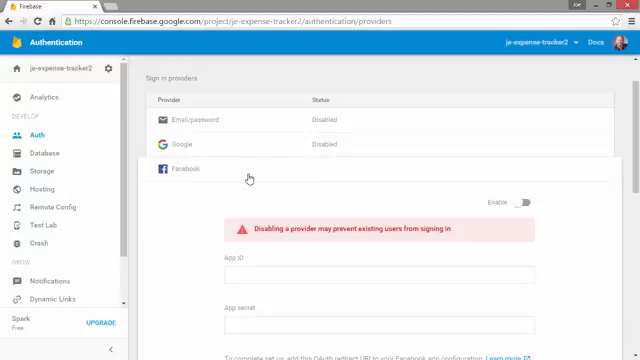
{"action": "scroll", "scroll_direction": "down", "scroll_amount": 3}
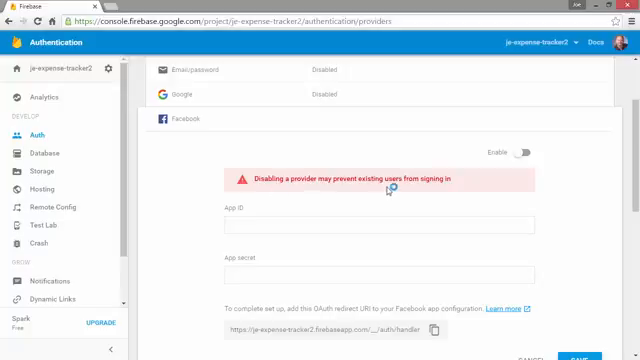
{"action": "scroll", "scroll_direction": "down", "scroll_amount": 3}
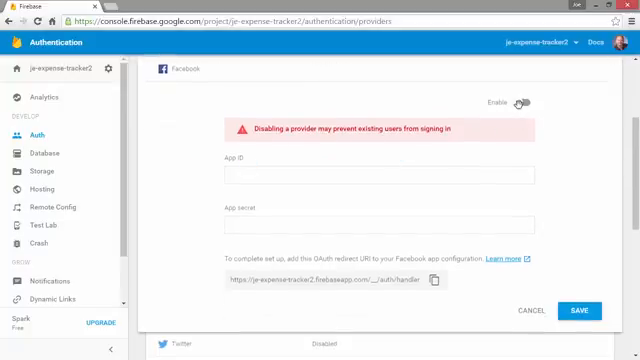
{"action": "left_click", "coordinate": [527, 103]}
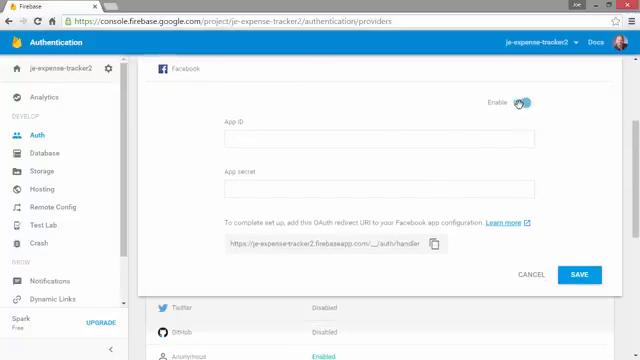
{"action": "left_click", "coordinate": [524, 103]}
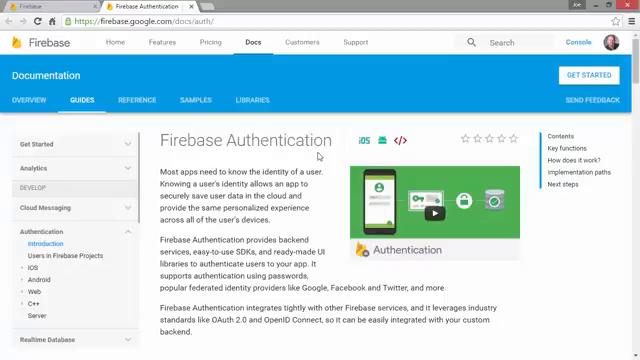
Step: Find the Facebook web link under federated identity providers and open its guide
{"action": "scroll", "scroll_direction": "down", "scroll_amount": 3}
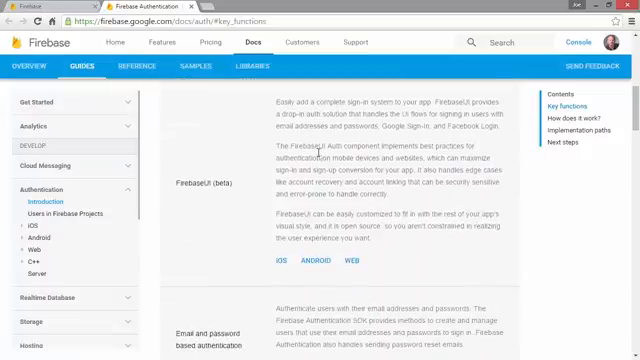
{"action": "scroll", "scroll_direction": "down", "scroll_amount": 3}
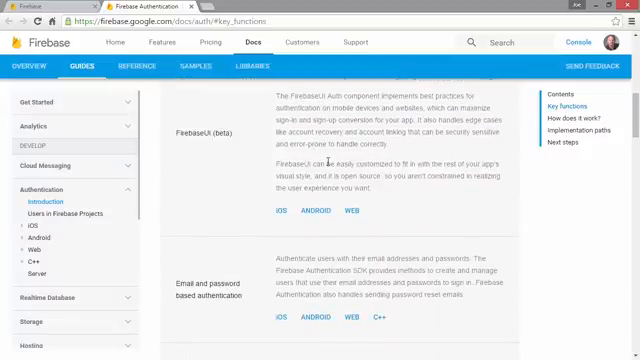
{"action": "scroll", "scroll_direction": "down", "scroll_amount": 3}
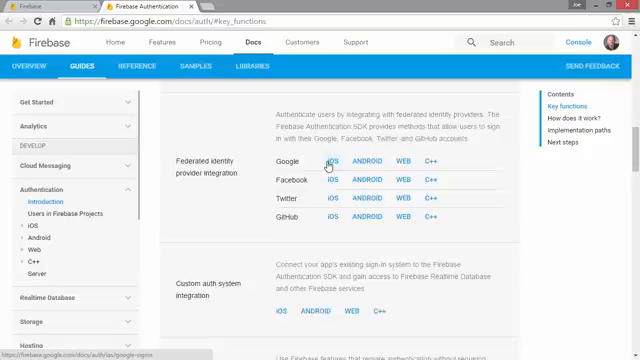
{"action": "scroll", "scroll_direction": "up", "scroll_amount": 3}
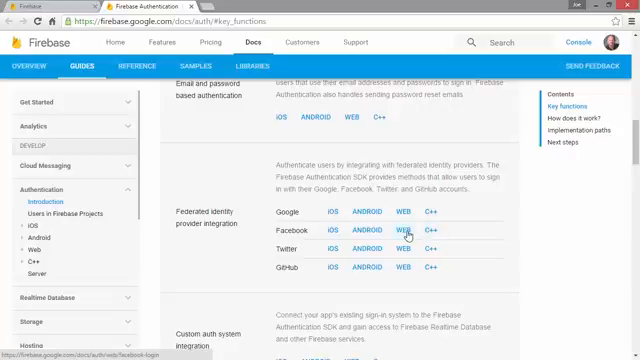
{"action": "left_click", "coordinate": [397, 225]}
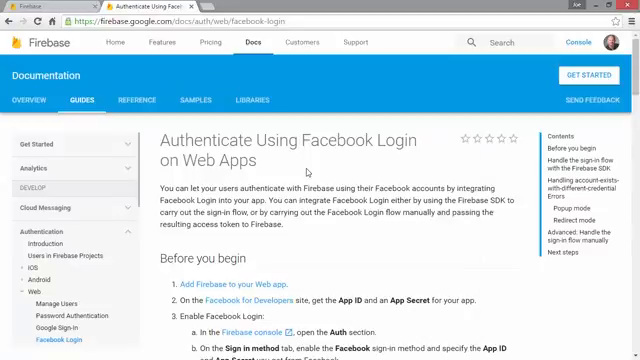
{"action": "scroll", "scroll_direction": "down", "scroll_amount": 3}
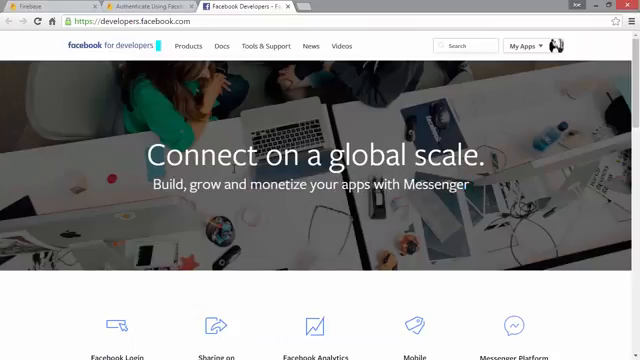
{"action": "mouse_move", "coordinate": [388, 128]}
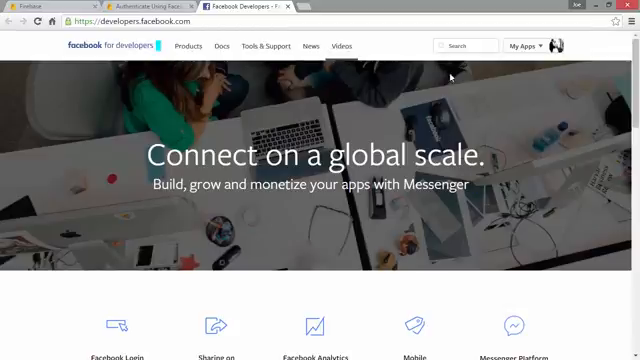
{"action": "left_click", "coordinate": [521, 45]}
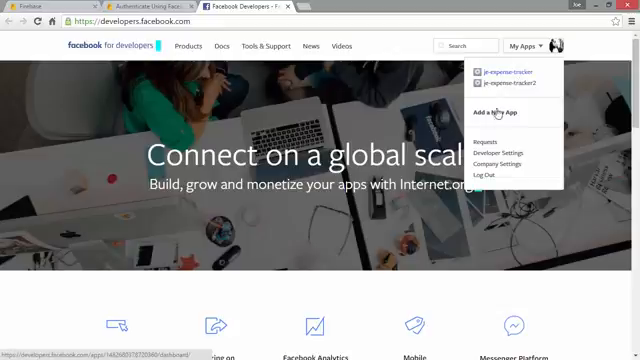
{"action": "mouse_move", "coordinate": [502, 112]}
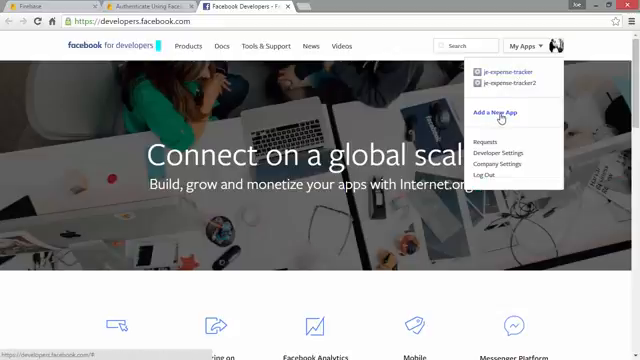
{"action": "left_click", "coordinate": [505, 112]}
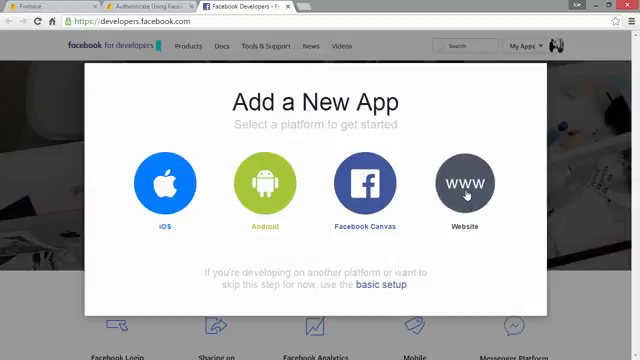
{"action": "left_click", "coordinate": [471, 182]}
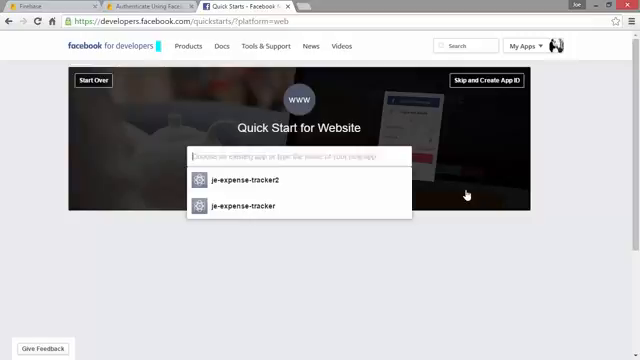
{"action": "type", "text": "je-test"}
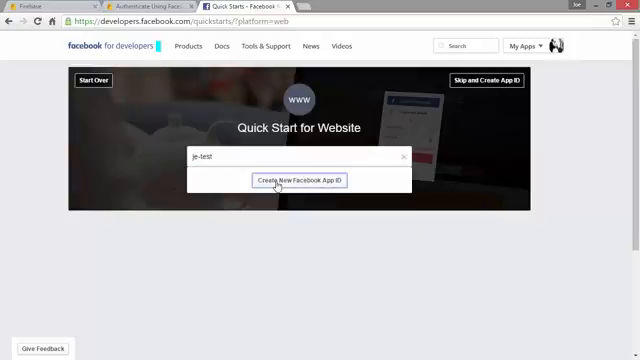
{"action": "left_click", "coordinate": [300, 180]}
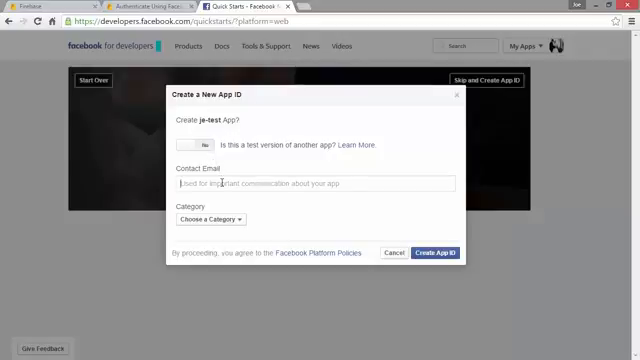
{"action": "type", "text": "blah@blah.com"}
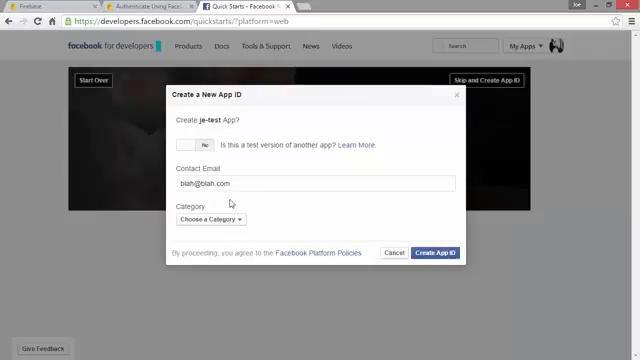
{"action": "left_click", "coordinate": [211, 218]}
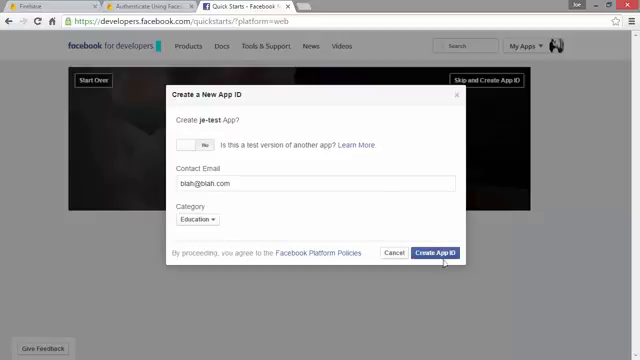
Step: Pass the wristwatch image security check so the je-test app ID gets created
{"action": "left_click", "coordinate": [429, 252]}
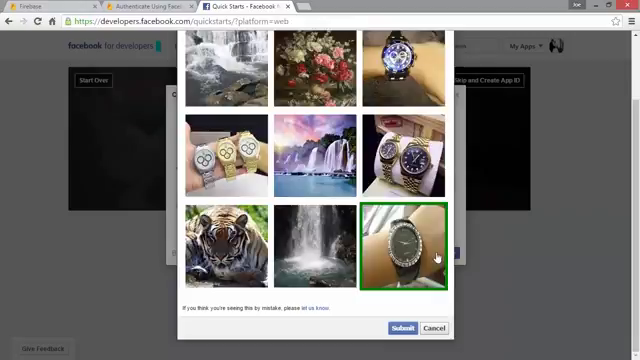
{"action": "left_click", "coordinate": [222, 154]}
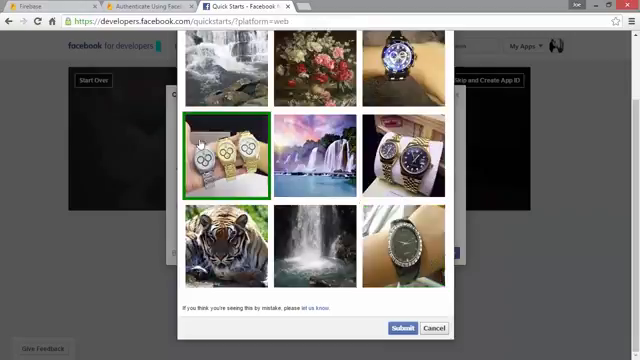
{"action": "left_click", "coordinate": [400, 150]}
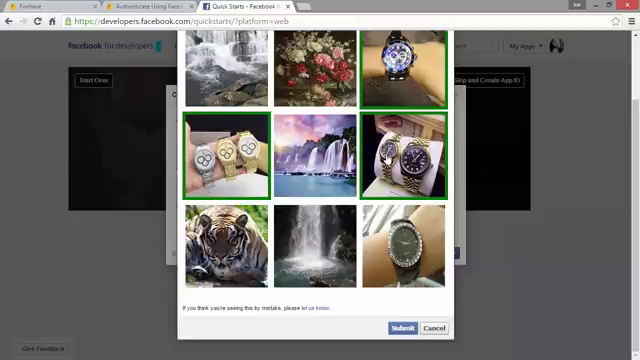
{"action": "left_click", "coordinate": [400, 245]}
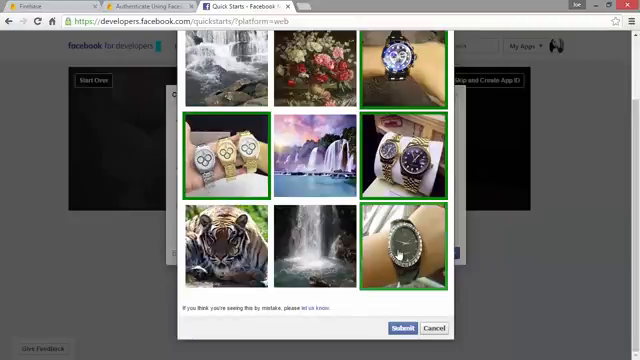
{"action": "left_click", "coordinate": [401, 328]}
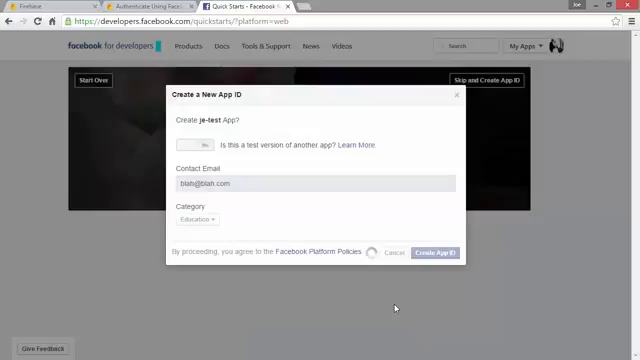
{"action": "left_click", "coordinate": [432, 253]}
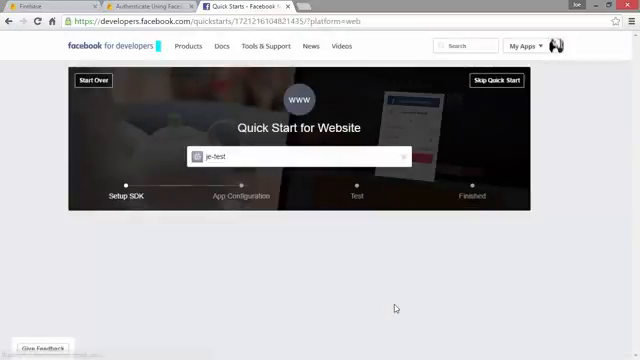
{"action": "scroll", "scroll_direction": "down", "scroll_amount": 3}
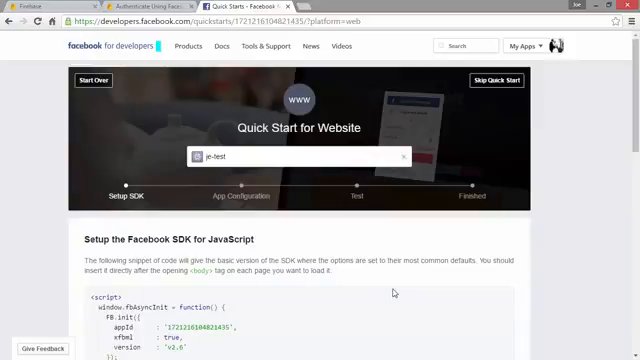
{"action": "mouse_move", "coordinate": [394, 292]}
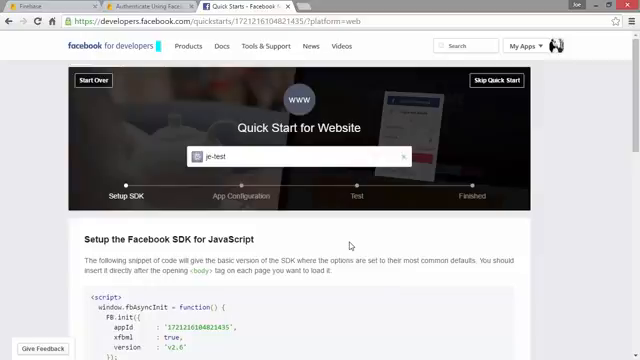
{"action": "scroll", "scroll_direction": "down", "scroll_amount": 3}
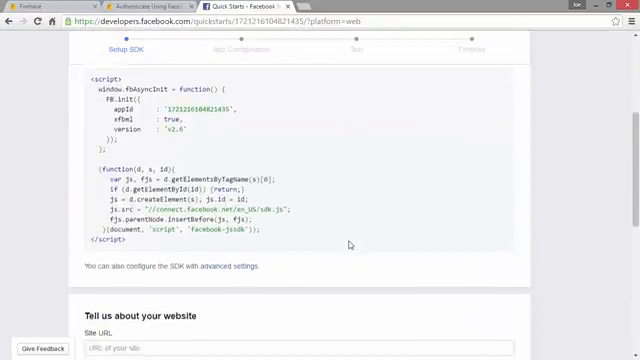
{"action": "scroll", "scroll_direction": "down", "scroll_amount": 3}
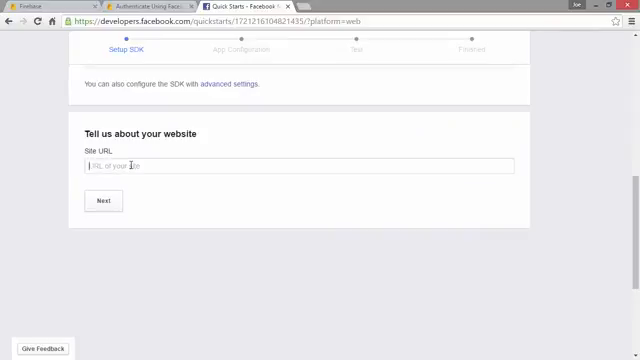
{"action": "type", "text": "www.test.com"}
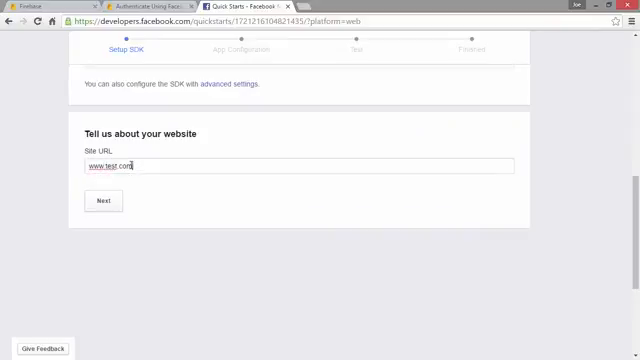
{"action": "left_click", "coordinate": [100, 201]}
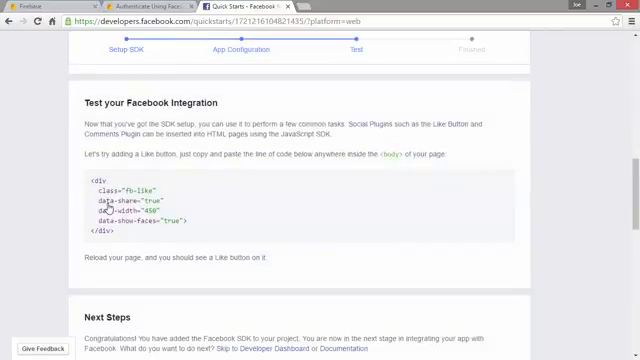
{"action": "scroll", "scroll_direction": "down", "scroll_amount": 3}
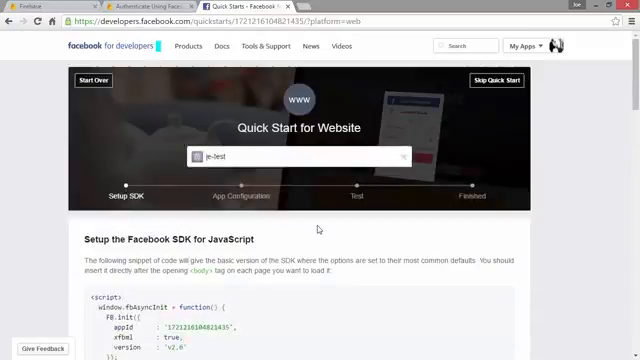
{"action": "left_click", "coordinate": [526, 46]}
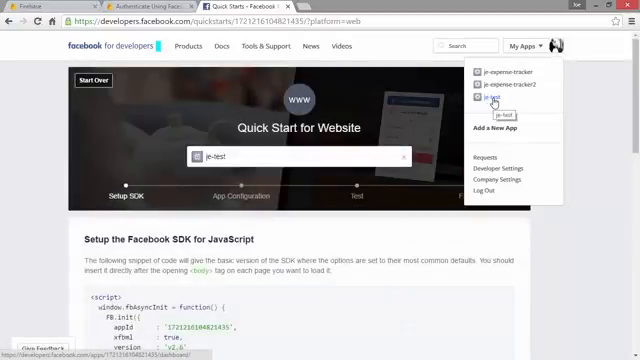
Step: Choose je-test from the My Apps dropdown to view its dashboard
{"action": "left_click", "coordinate": [482, 100]}
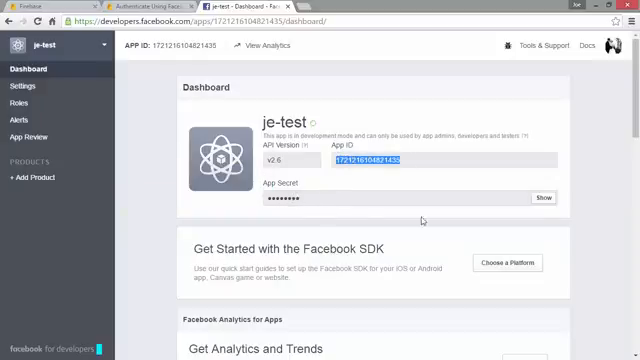
{"action": "mouse_move", "coordinate": [500, 196]}
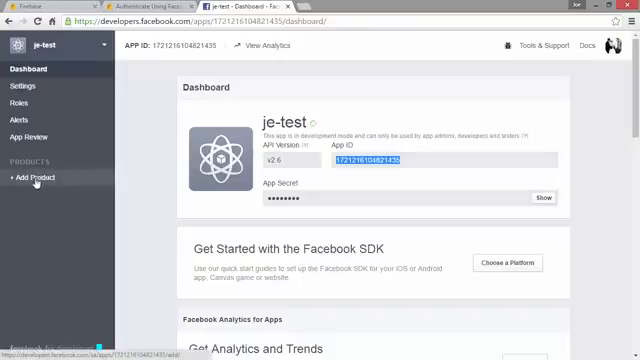
Step: Add Facebook Login to je-test and copy Firebase's OAuth redirect URI
{"action": "left_click", "coordinate": [27, 178]}
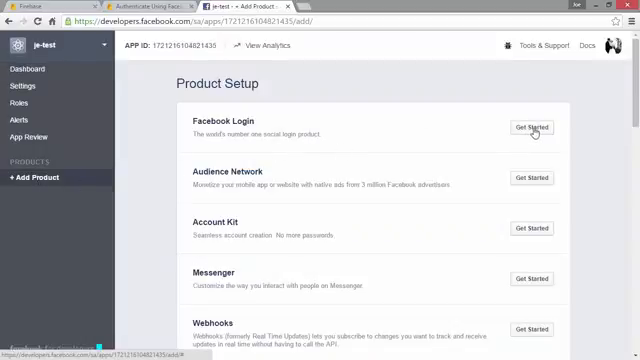
{"action": "left_click", "coordinate": [533, 128]}
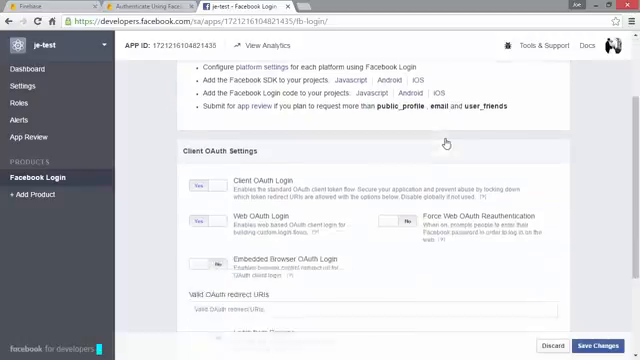
{"action": "scroll", "scroll_direction": "down", "scroll_amount": 3}
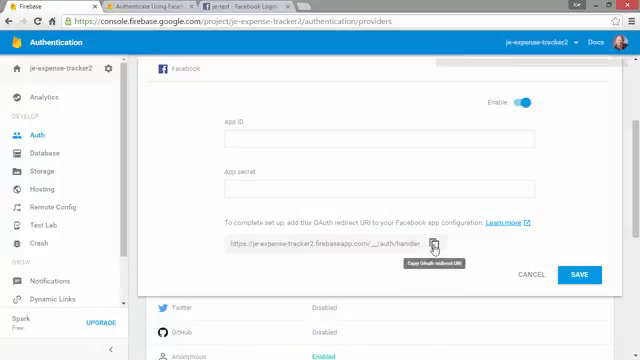
{"action": "left_click", "coordinate": [433, 245]}
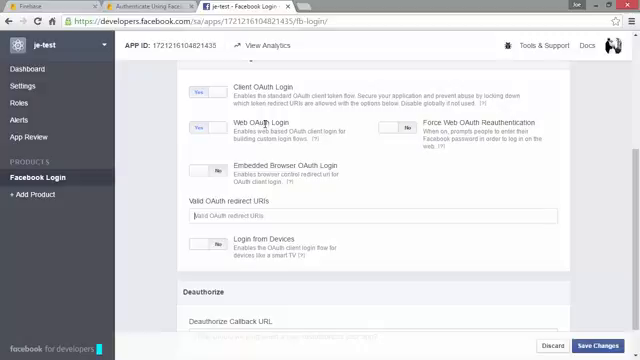
Step: Enter the je-expense-tracker2 firebaseapp handler URI and auth.firebase.com facebook callback URI
{"action": "type", "text": "https://je-expense-tracker2.firebaseapp.com/__/auth/handler"}
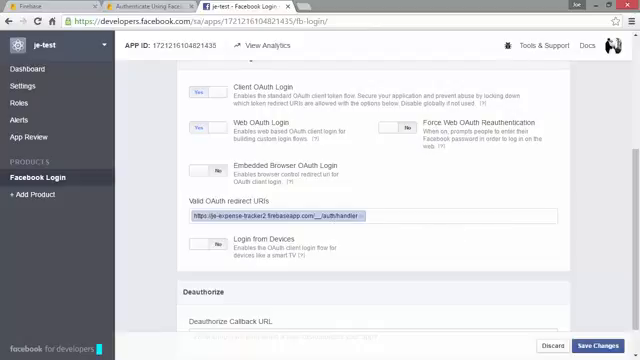
{"action": "type", "text": "https://auth.firebase.com/v2/je-expense"}
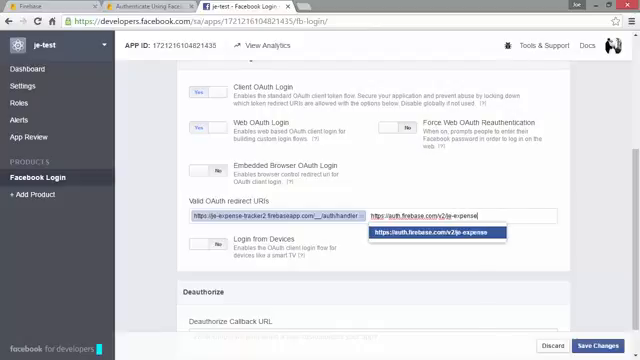
{"action": "type", "text": "-tracker2/auth/"}
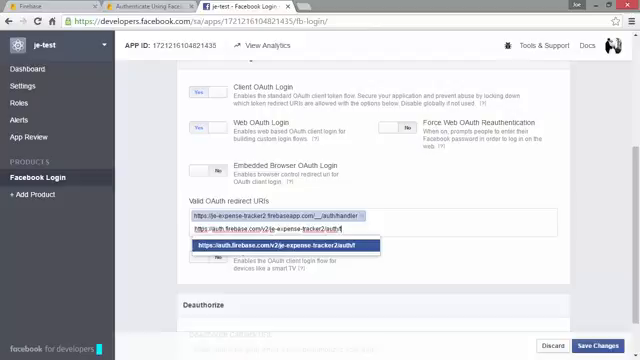
{"action": "type", "text": "facebook/callback"}
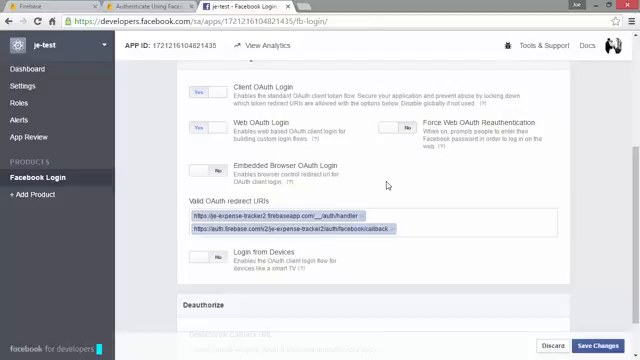
{"action": "left_click", "coordinate": [395, 229]}
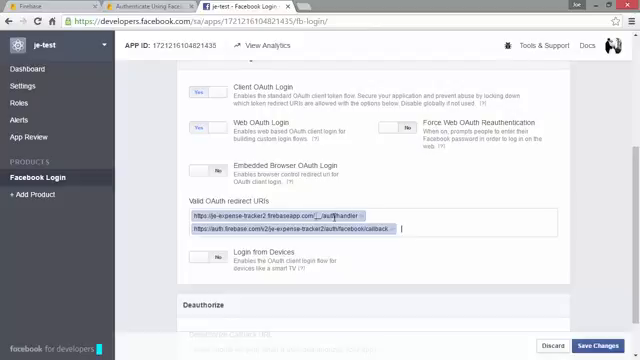